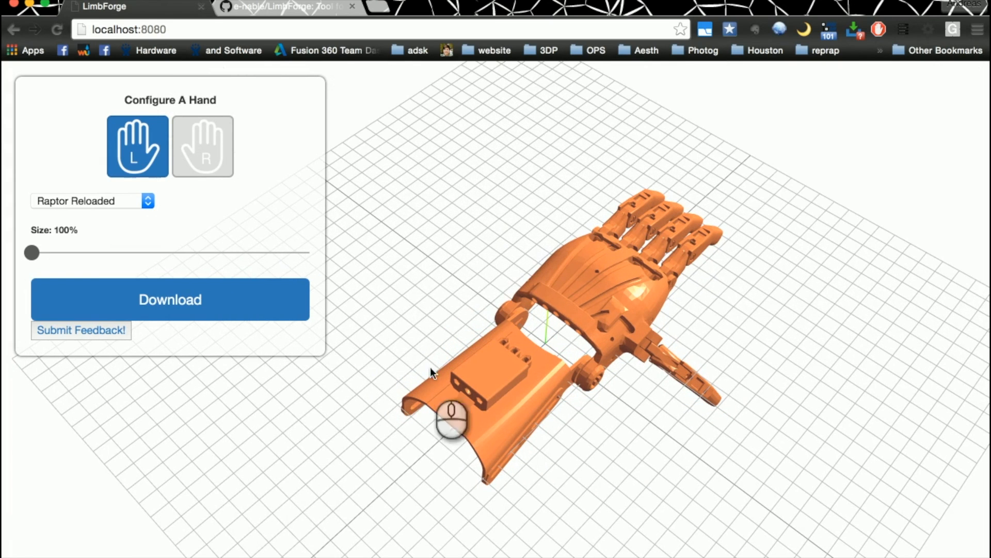
Step: Mirror the Raptor Reloaded hand to right-handed, then return it to left-handed
left_click(202, 146)
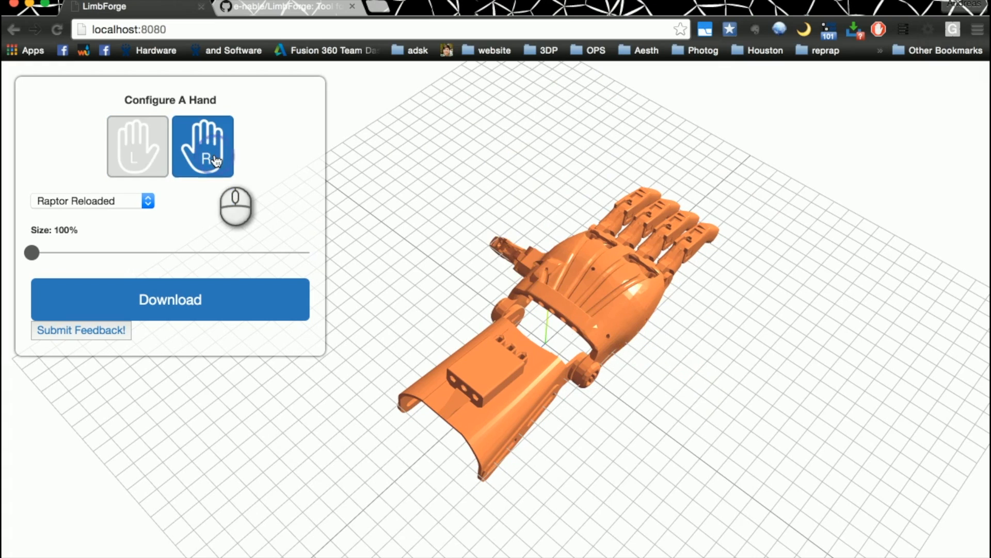
left_click(138, 146)
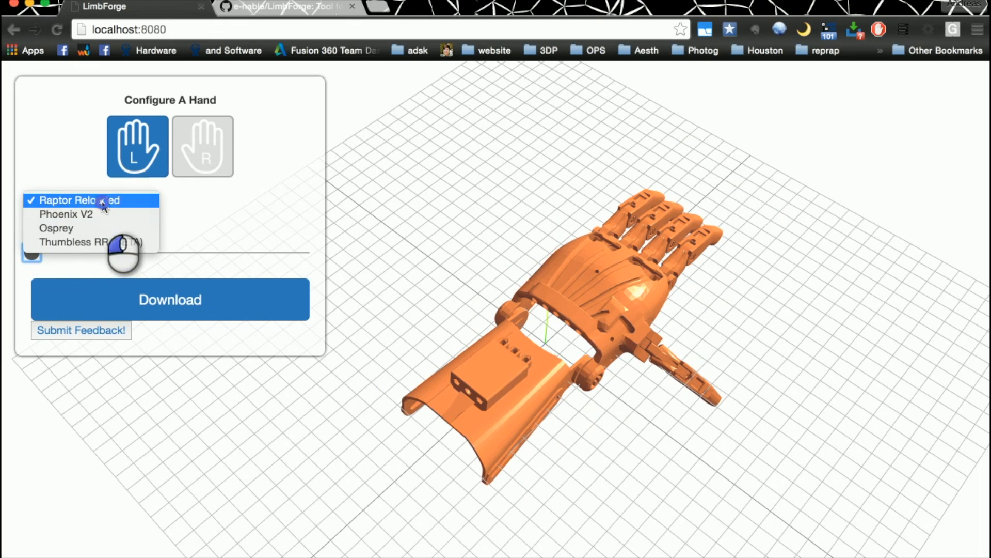
Step: Switch the left hand to Thumbless RR (BETA) and scale it to 135%
left_click(82, 200)
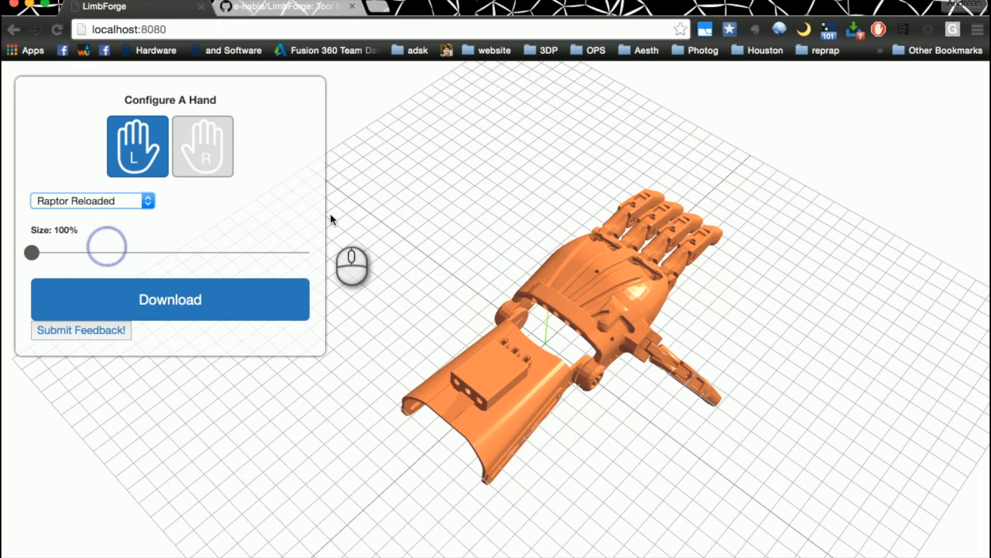
left_click(92, 200)
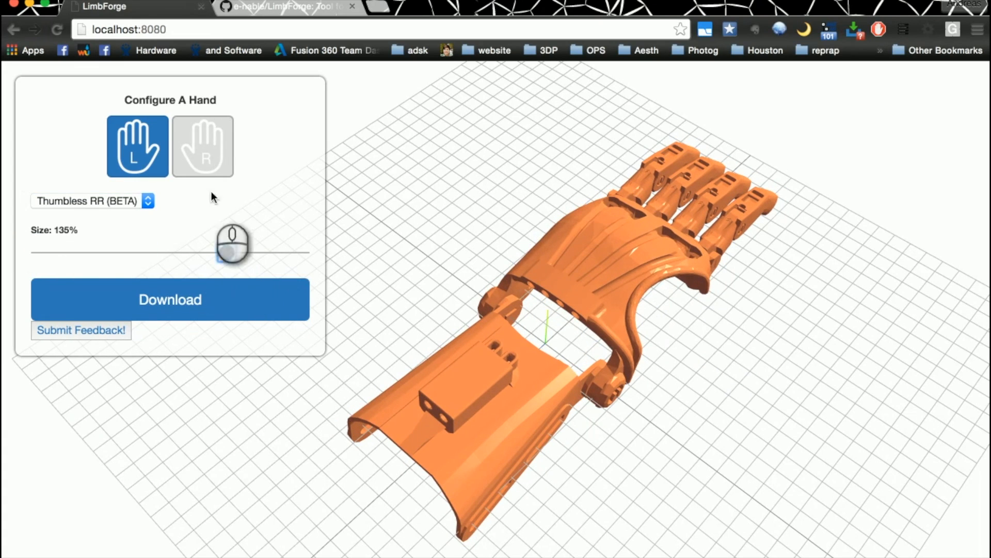
mouse_move(145, 158)
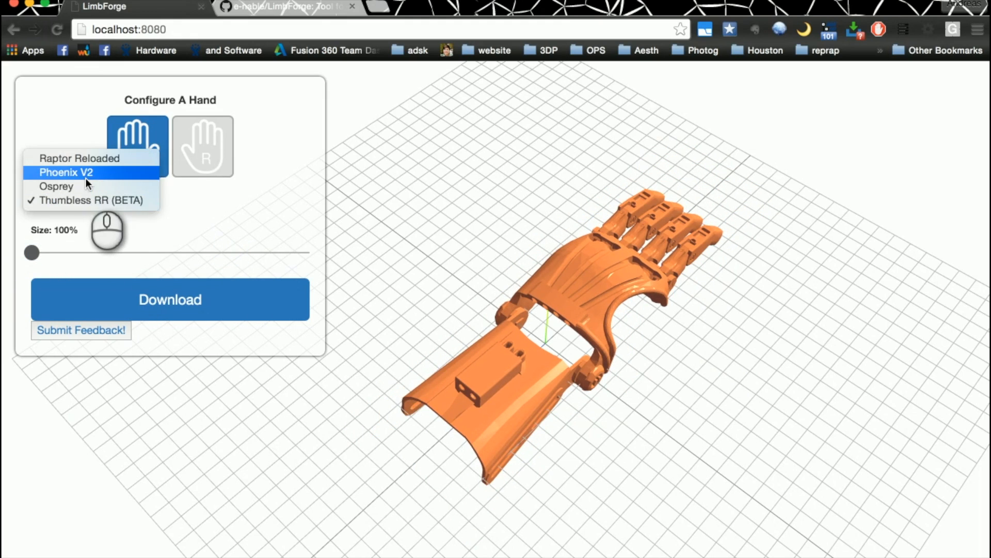
Step: Change the left-hand design to Phoenix V2
left_click(66, 172)
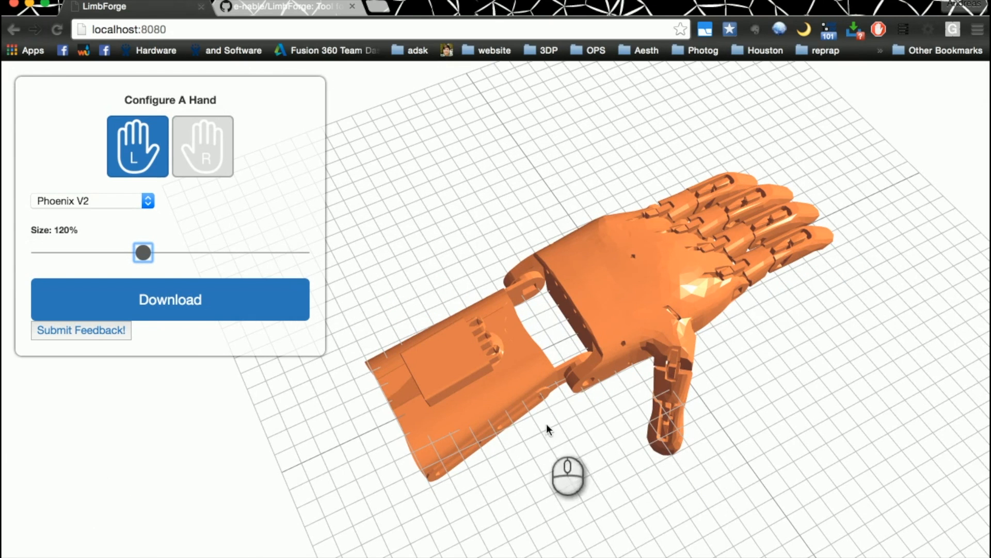
mouse_move(765, 432)
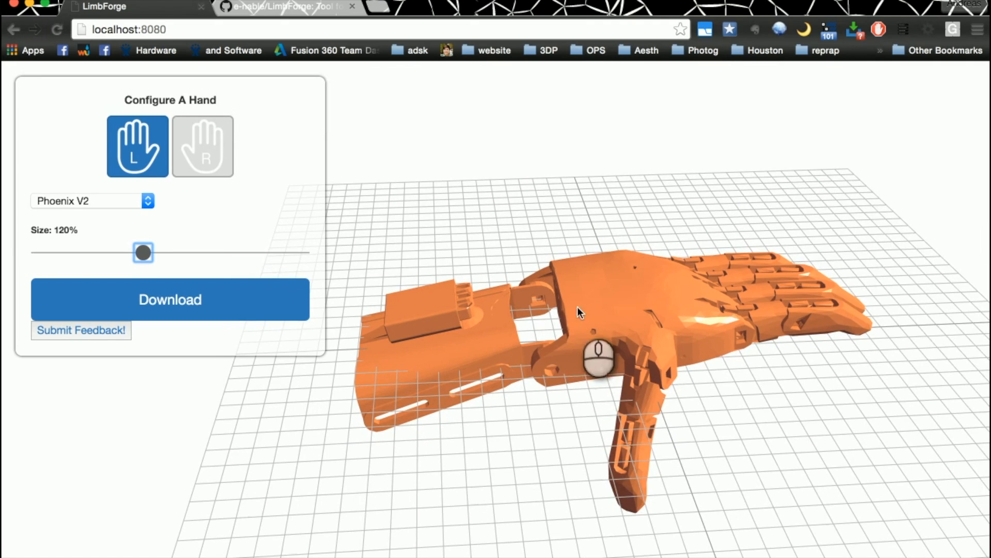
mouse_move(802, 372)
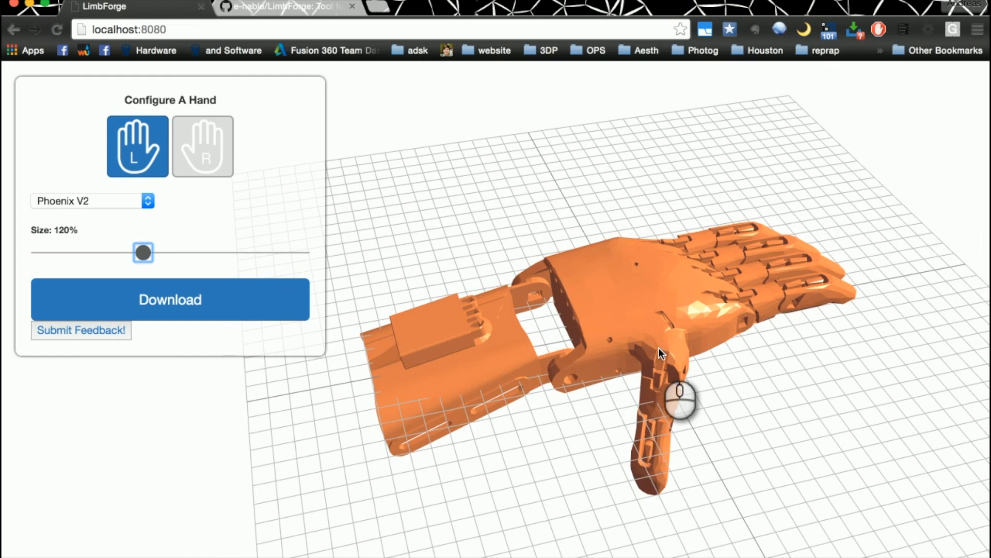
mouse_move(718, 322)
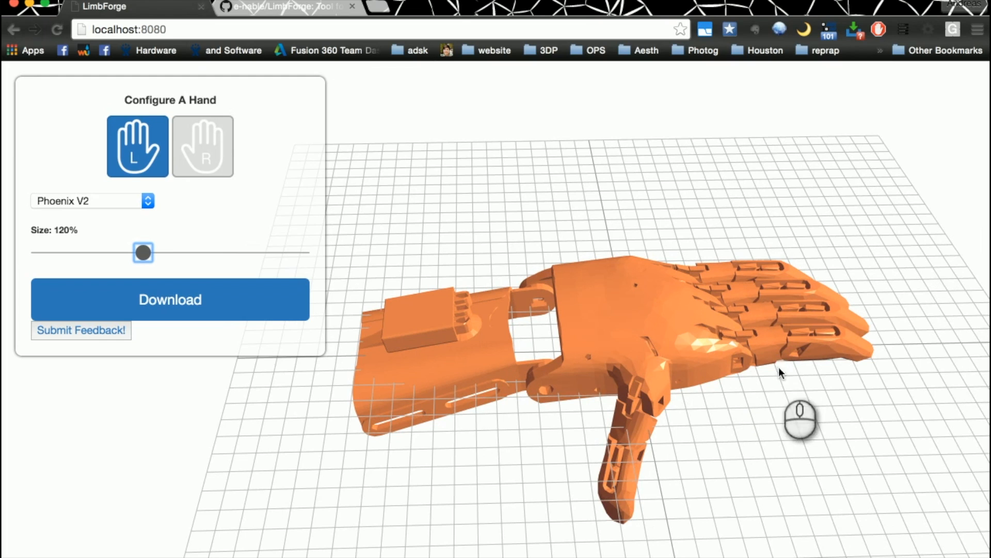
mouse_move(790, 360)
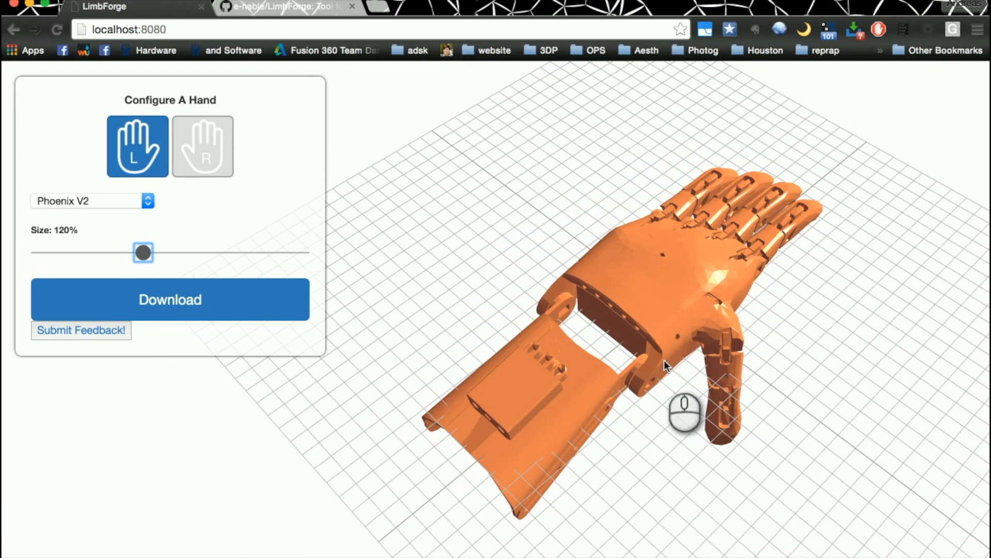
mouse_move(693, 375)
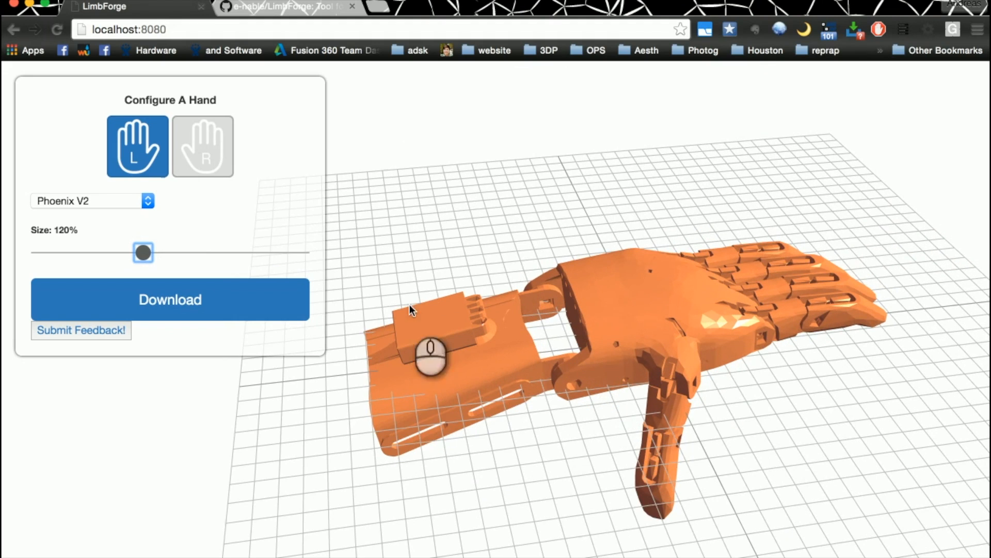
Step: Make the 120% Phoenix V2 hand right-handed
left_click(202, 146)
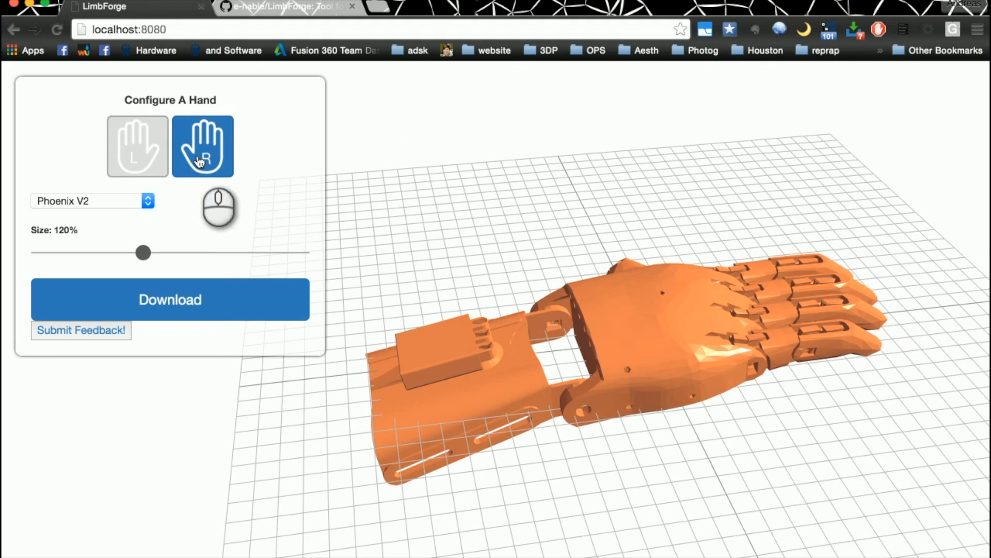
Step: Make the hand left-handed and switch its design to Raptor Reloaded
left_click(137, 146)
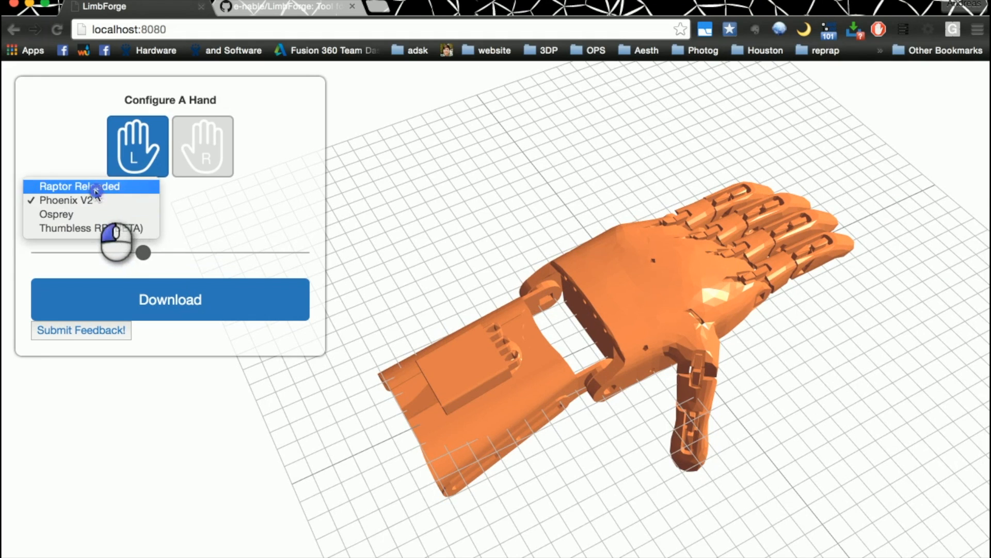
left_click(80, 186)
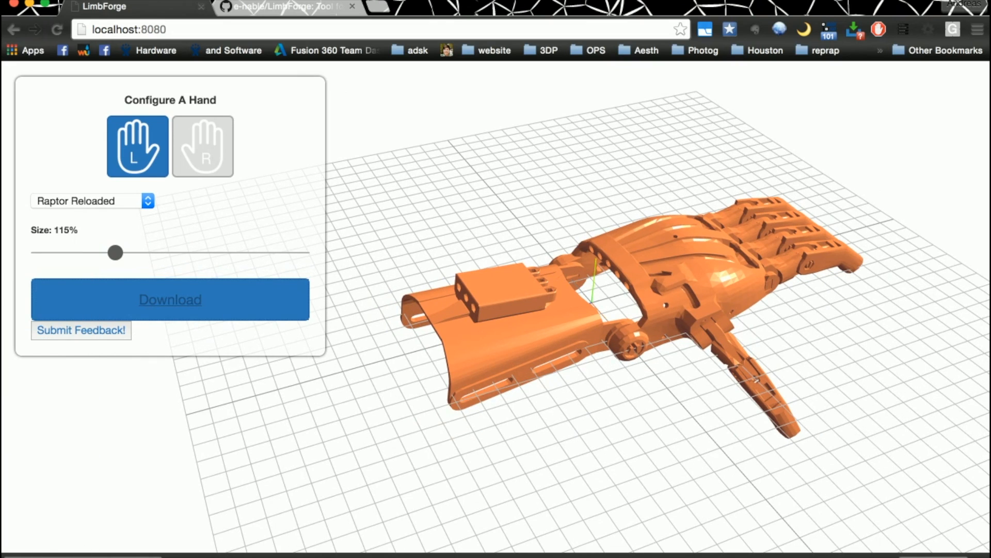
mouse_move(248, 495)
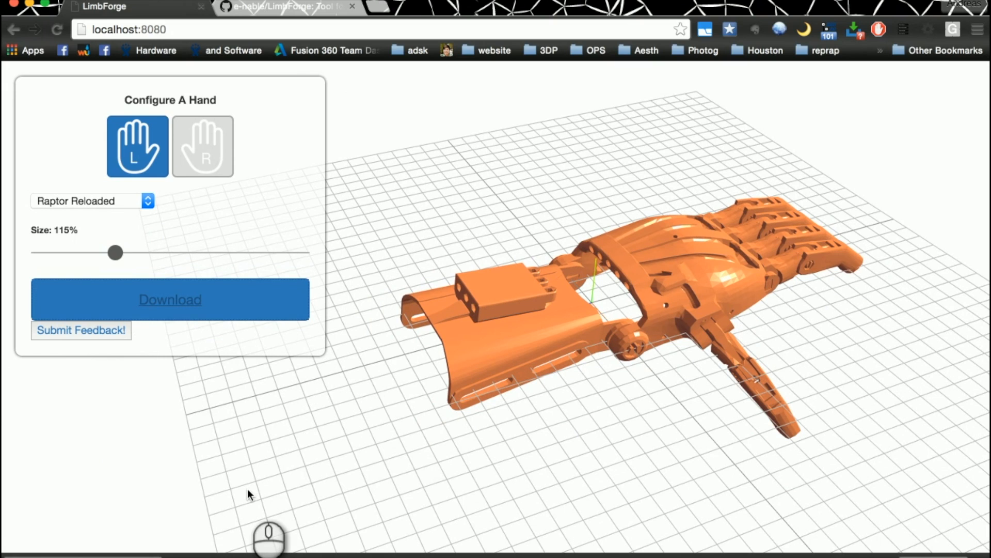
mouse_move(262, 468)
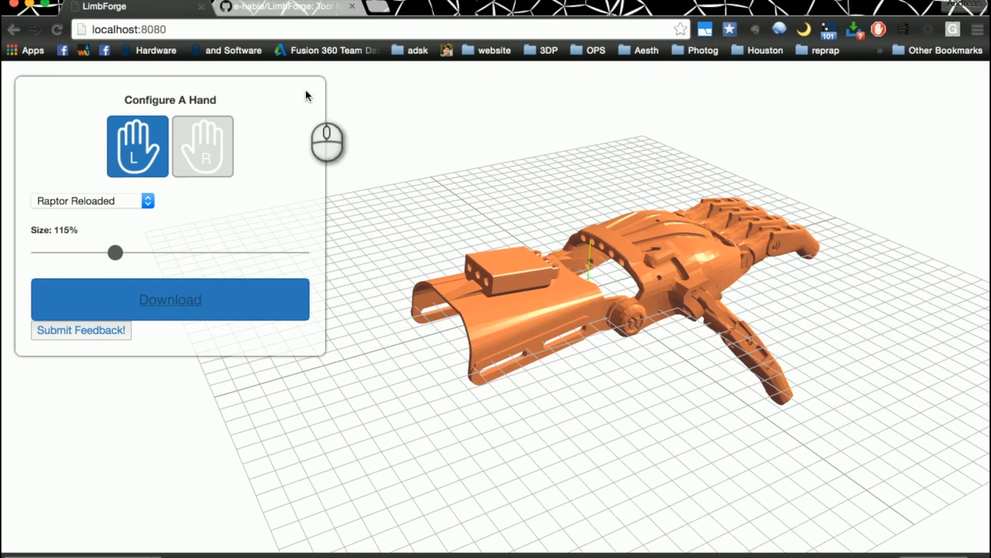
Step: Read the e-nable/LimbForge GitHub README setup instructions to the end, then scroll back up
left_click(287, 7)
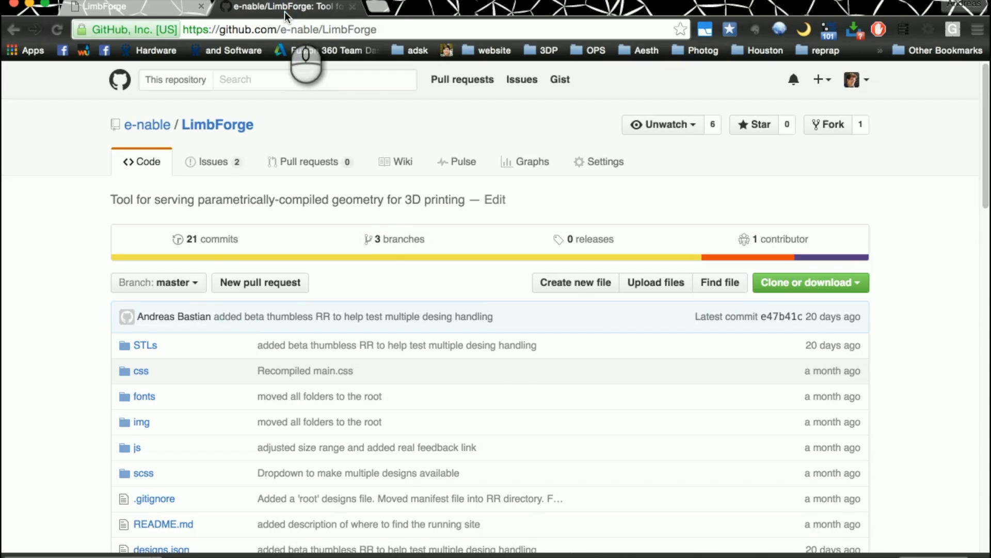
scroll("down", 3)
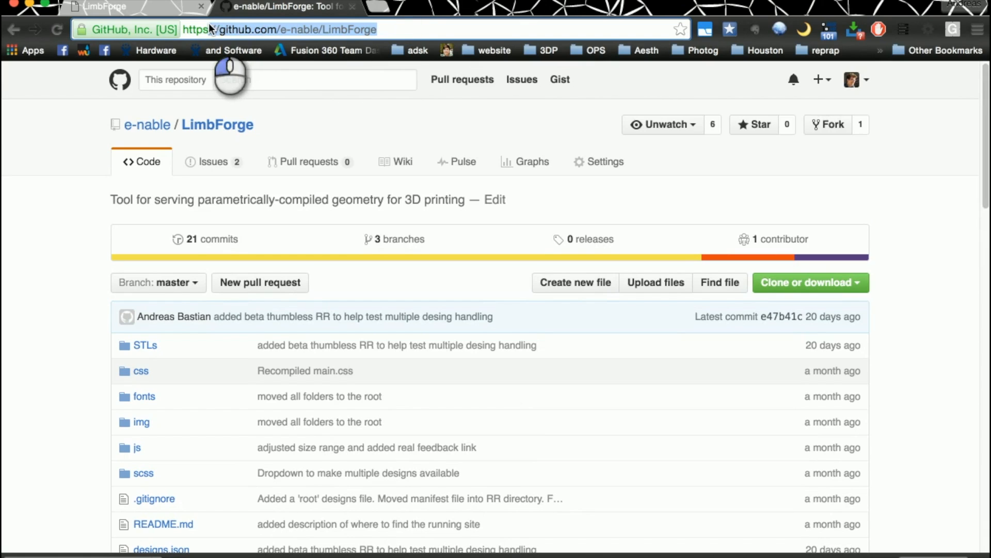
mouse_move(344, 79)
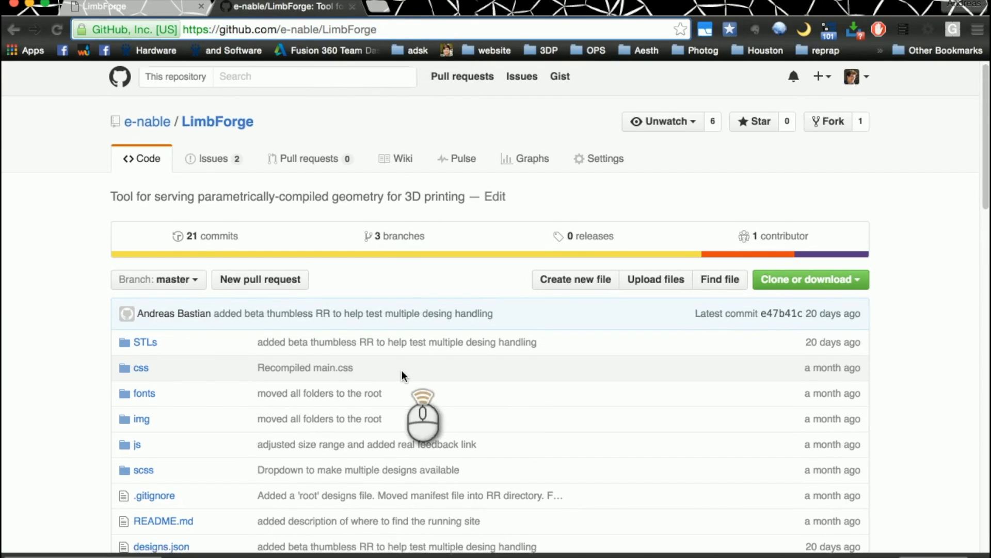
scroll("down", 3)
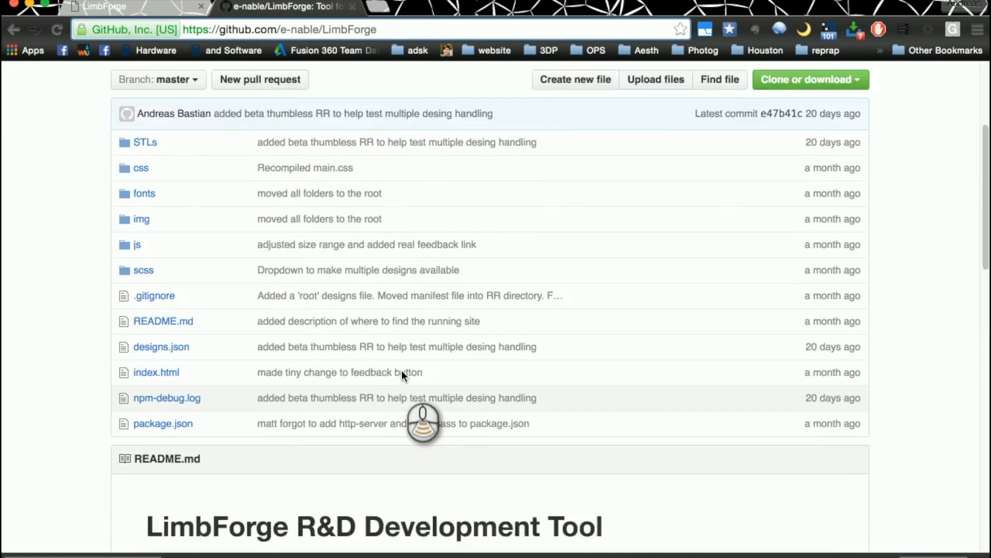
scroll("down", 3)
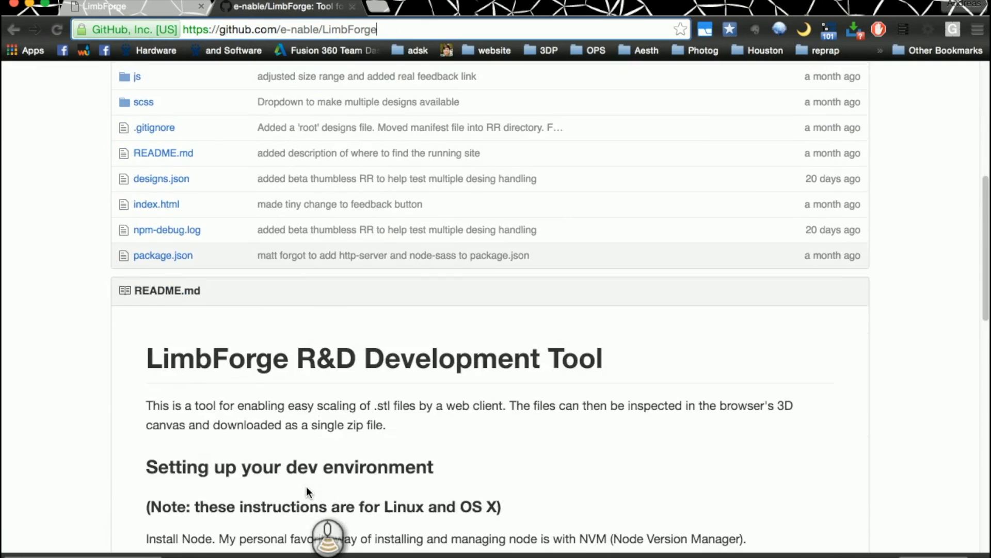
scroll("down", 3)
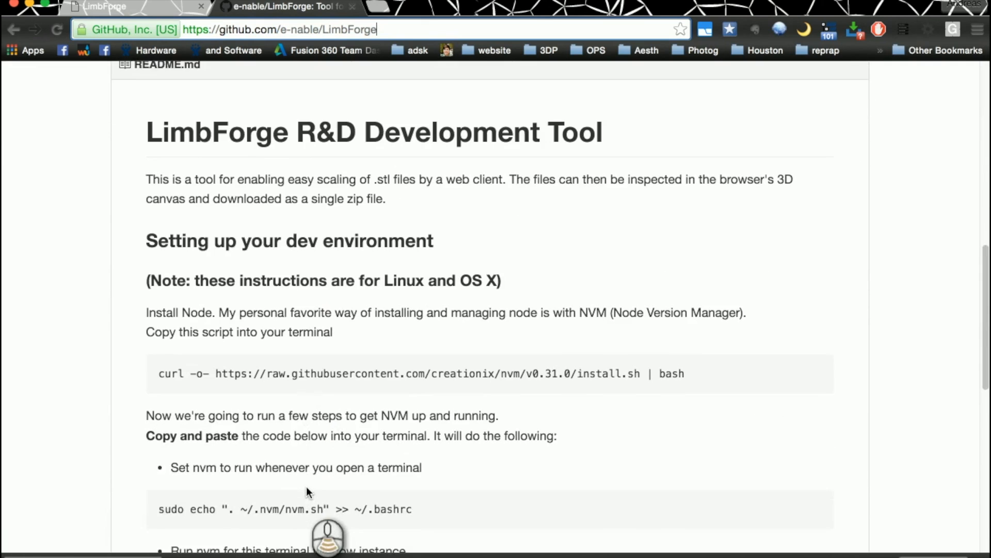
scroll("down", 3)
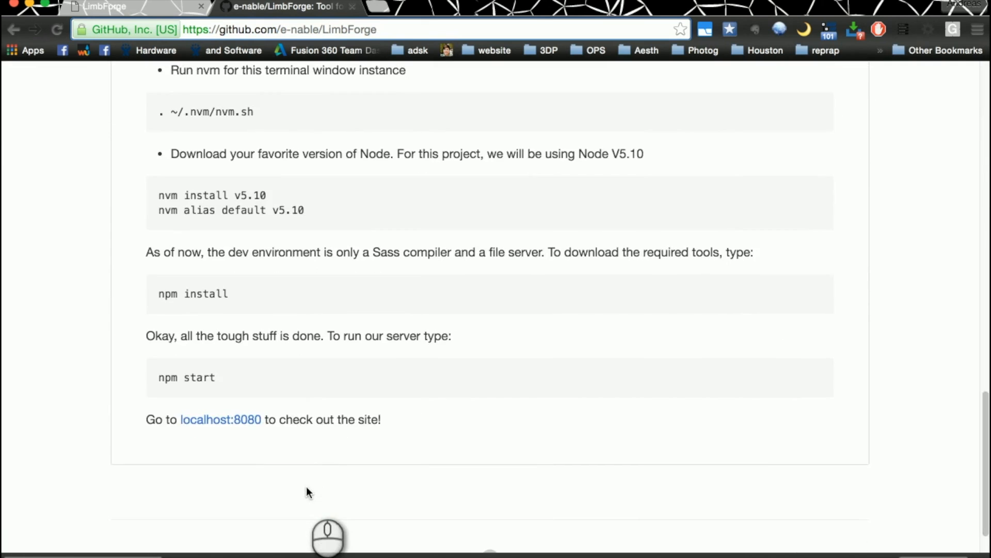
scroll("up", 3)
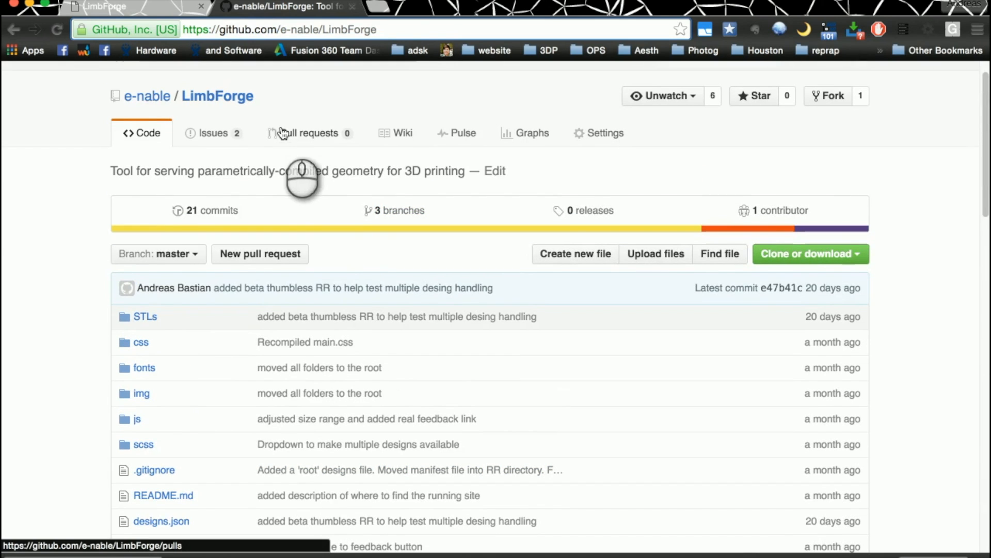
Step: Read all five steps of the wiki page 'How to Add a New Design to LimbForge'
left_click(402, 133)
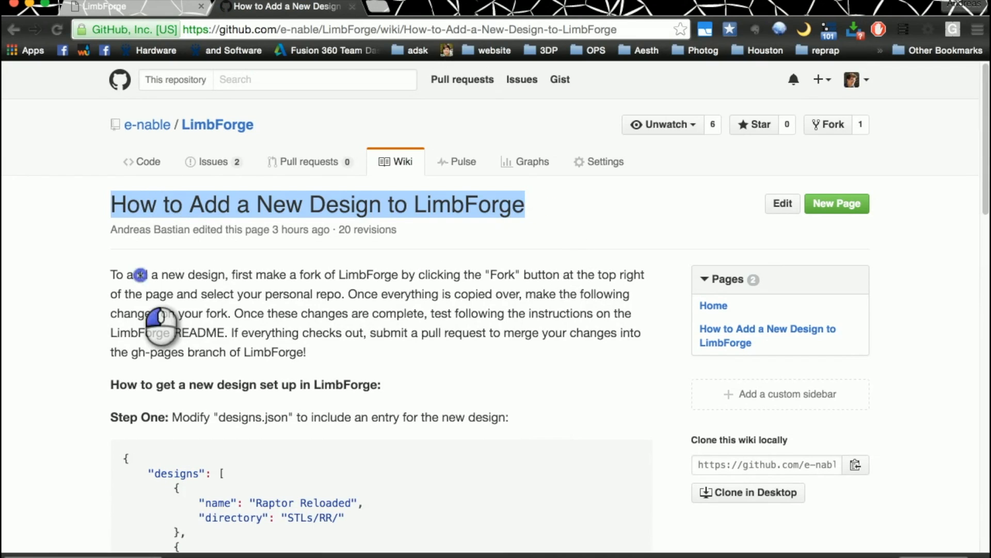
scroll("down", 3)
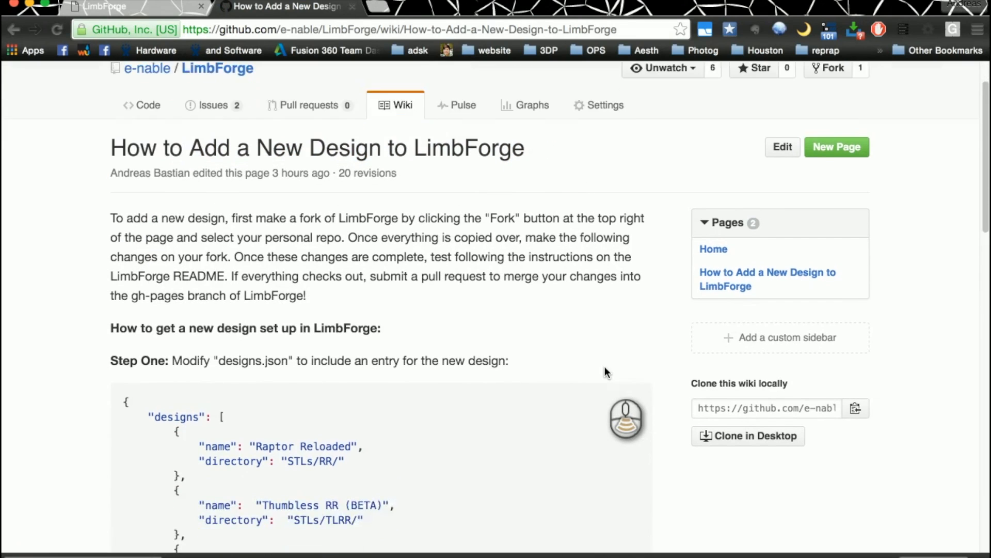
scroll("down", 3)
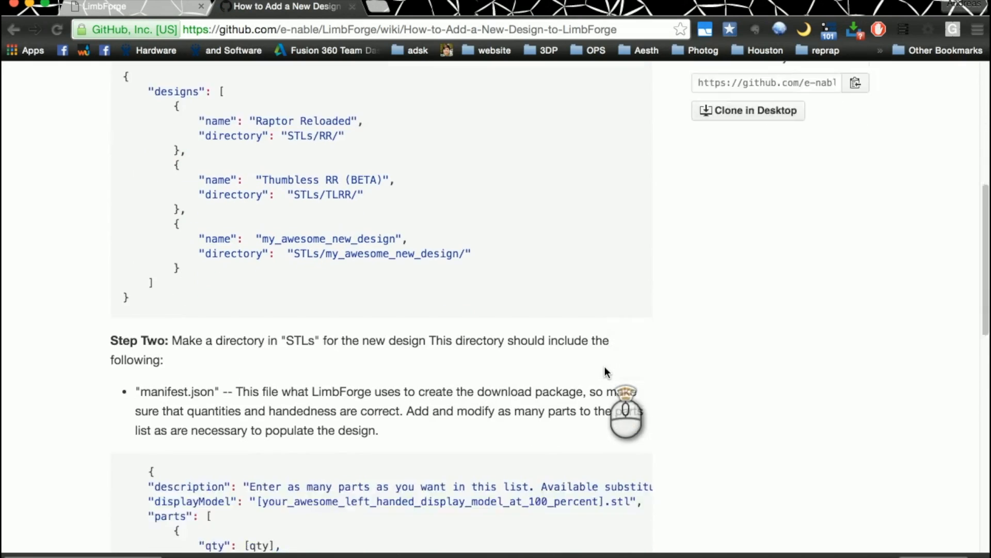
scroll("down", 3)
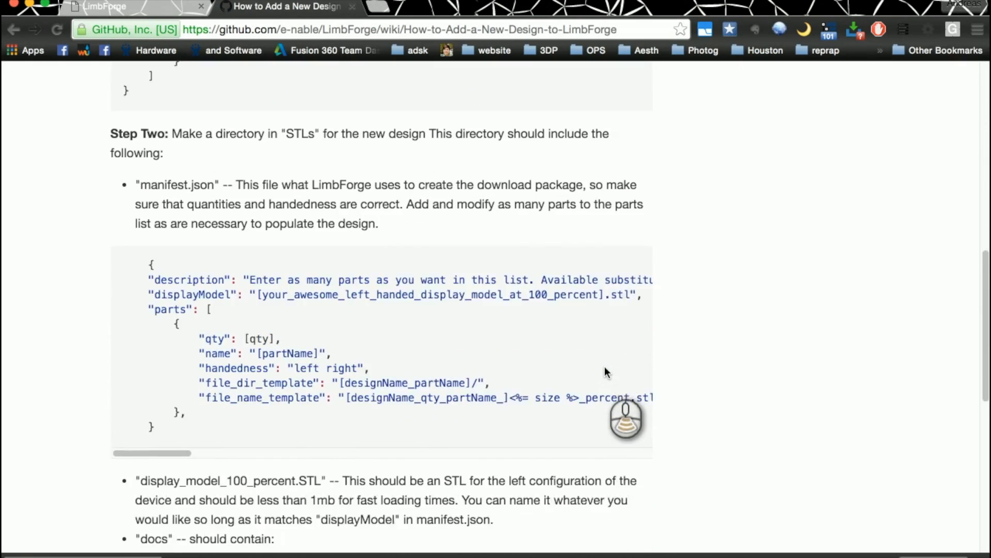
scroll("down", 3)
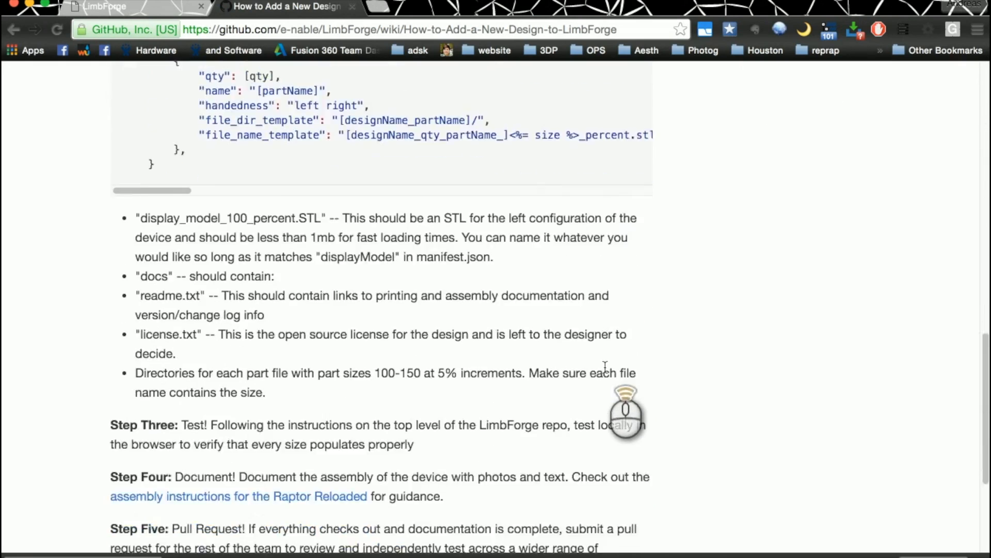
scroll("up", 3)
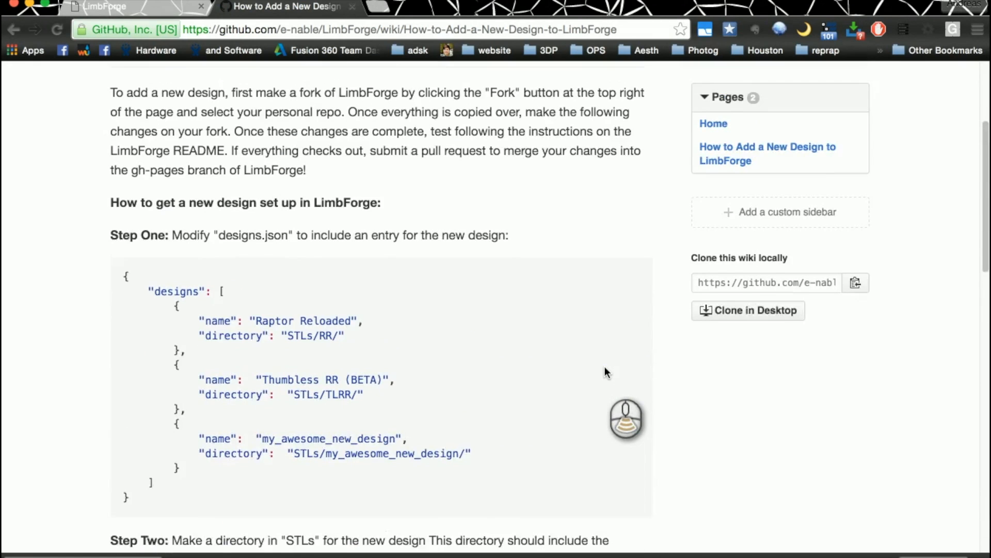
scroll("up", 3)
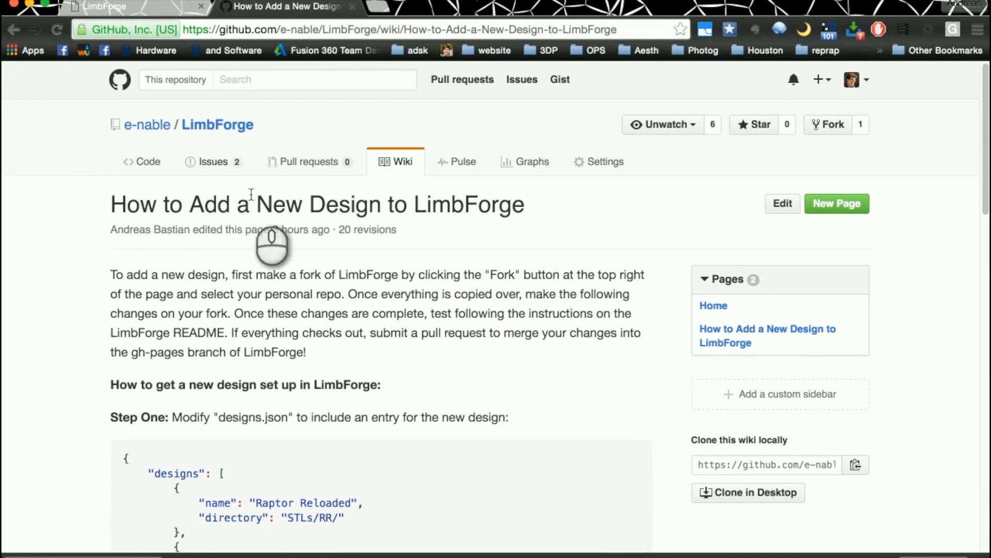
mouse_move(223, 171)
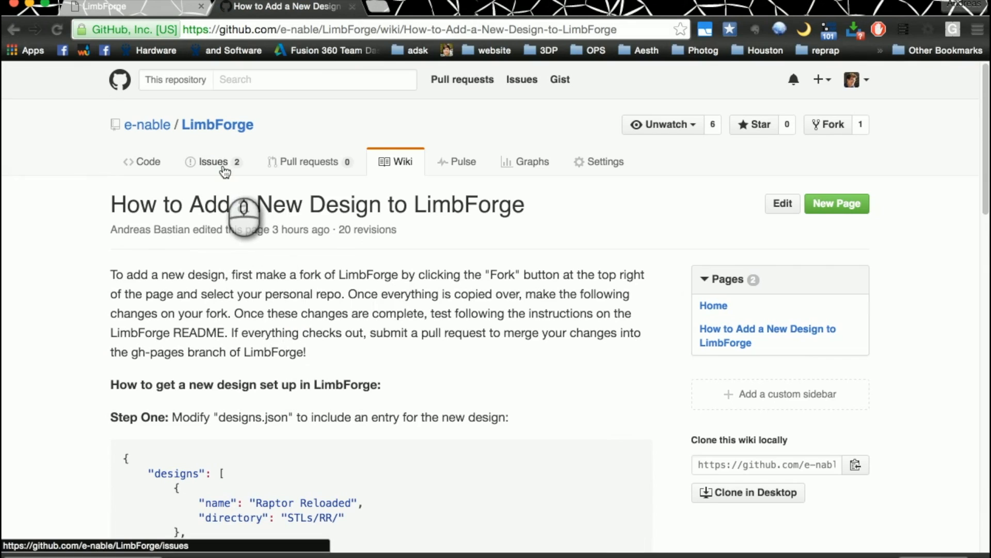
Step: Open issue #4 'Additional Functionality (Nice to Haves)' and read its feature checklist
left_click(218, 161)
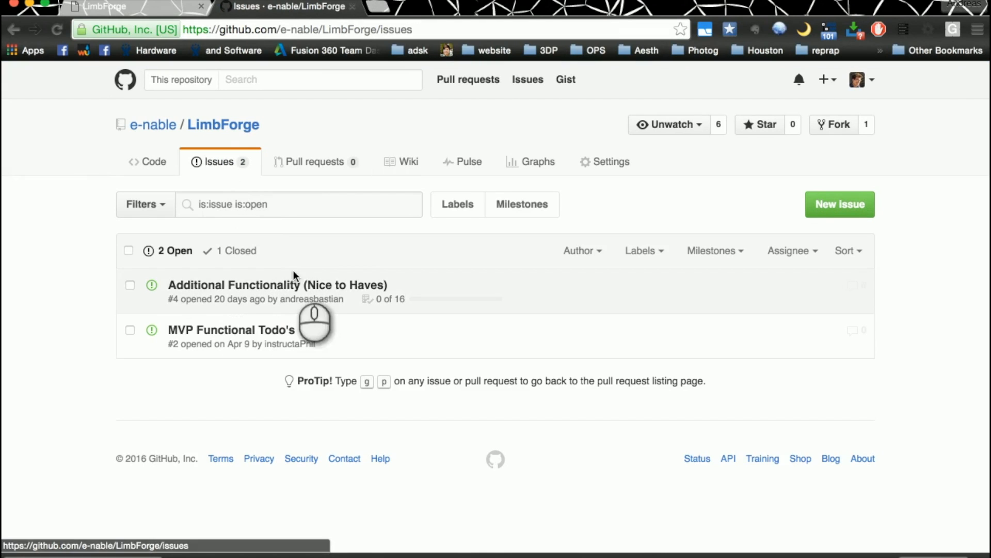
left_click(277, 284)
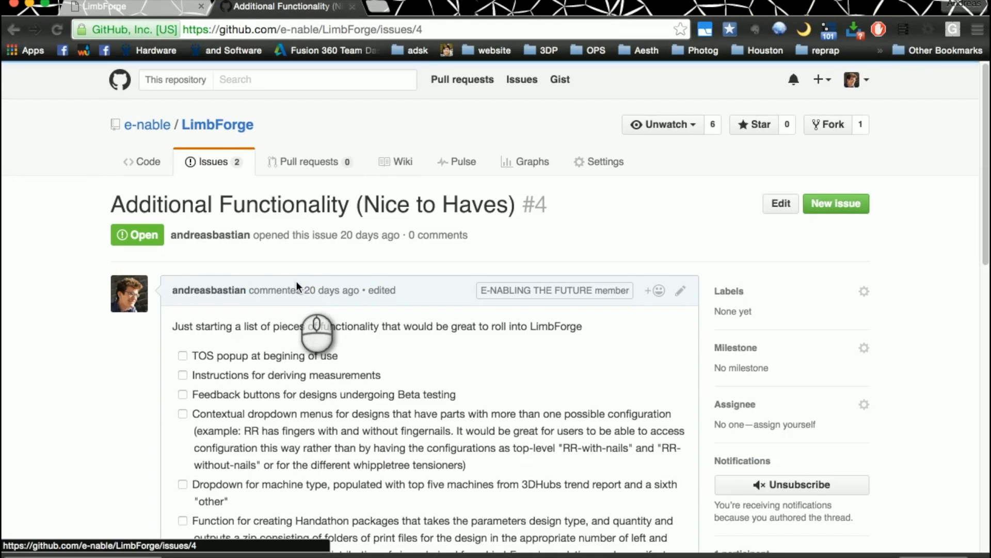
scroll("down", 3)
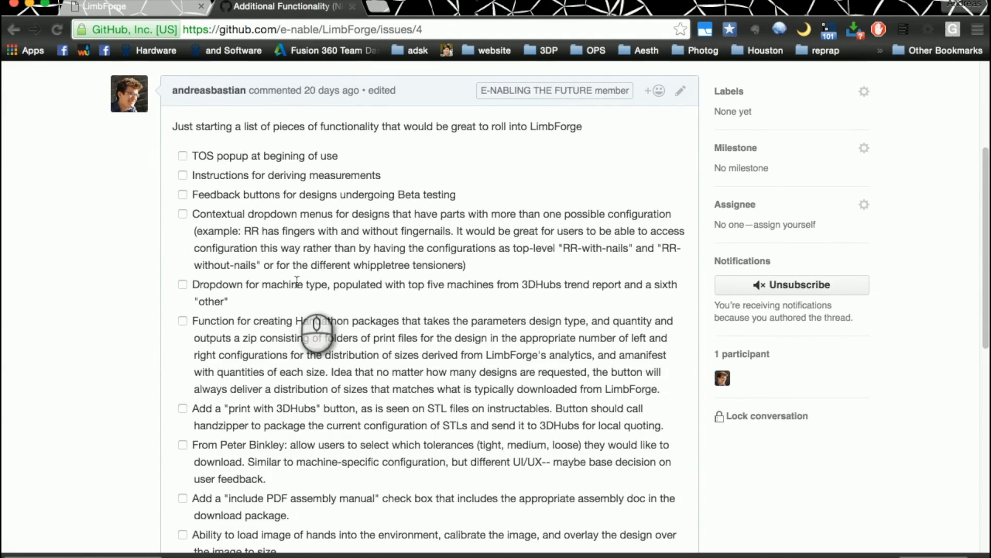
scroll("down", 3)
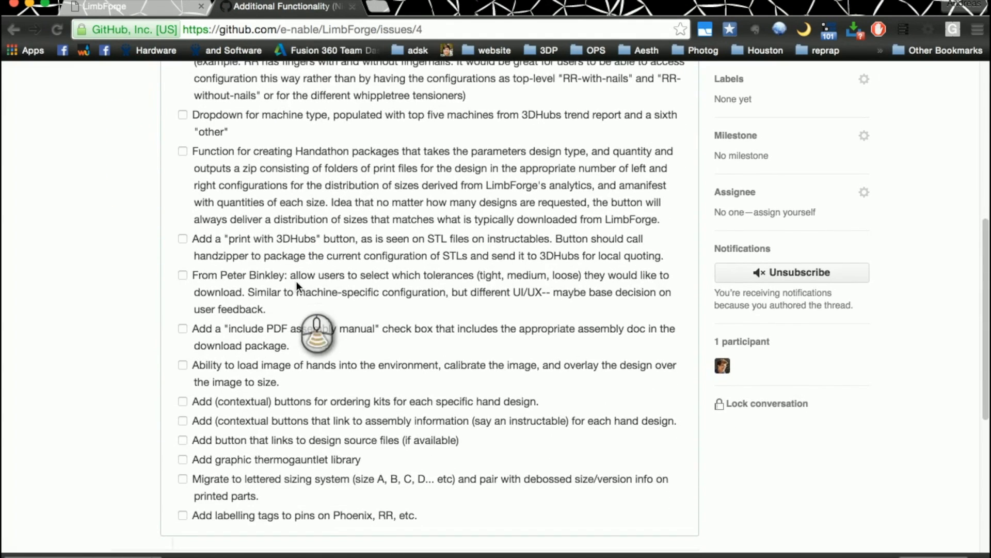
scroll("up", 3)
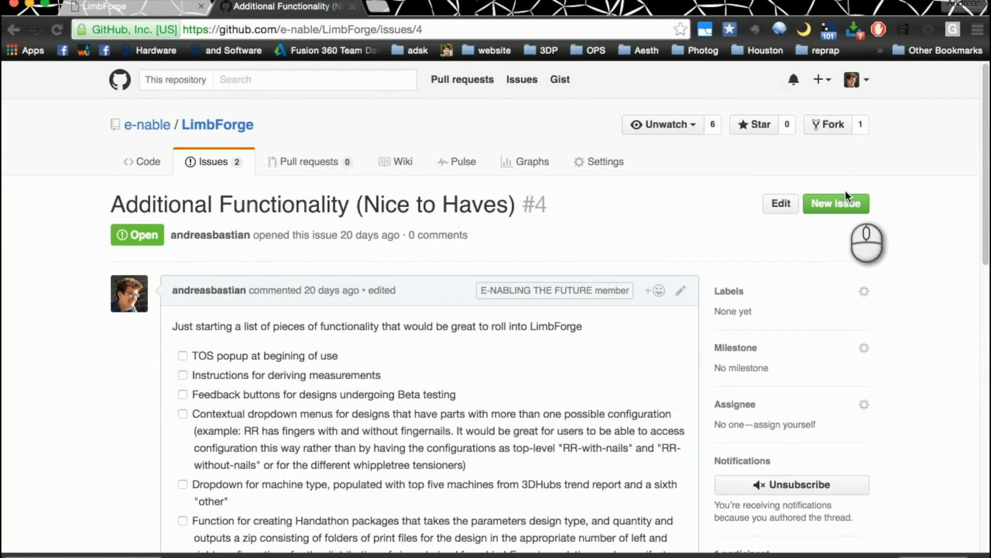
mouse_move(784, 222)
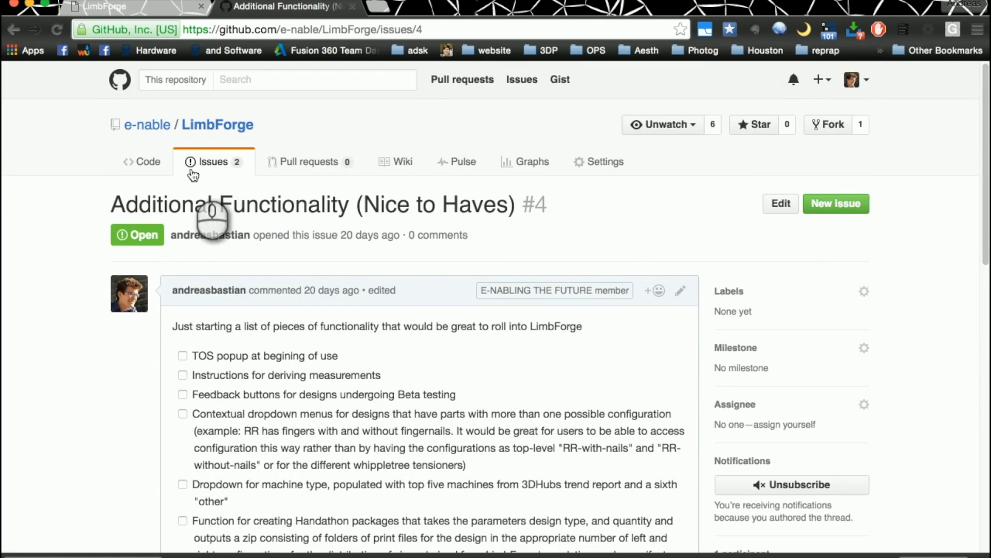
Step: Return to the LimbForge repository's Code page and glance over its file listing
left_click(141, 161)
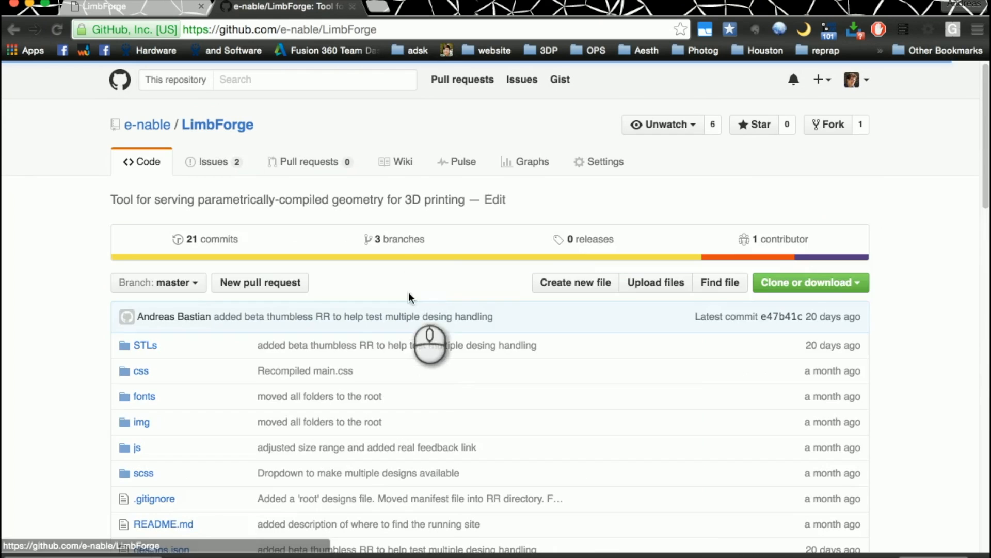
scroll("down", 3)
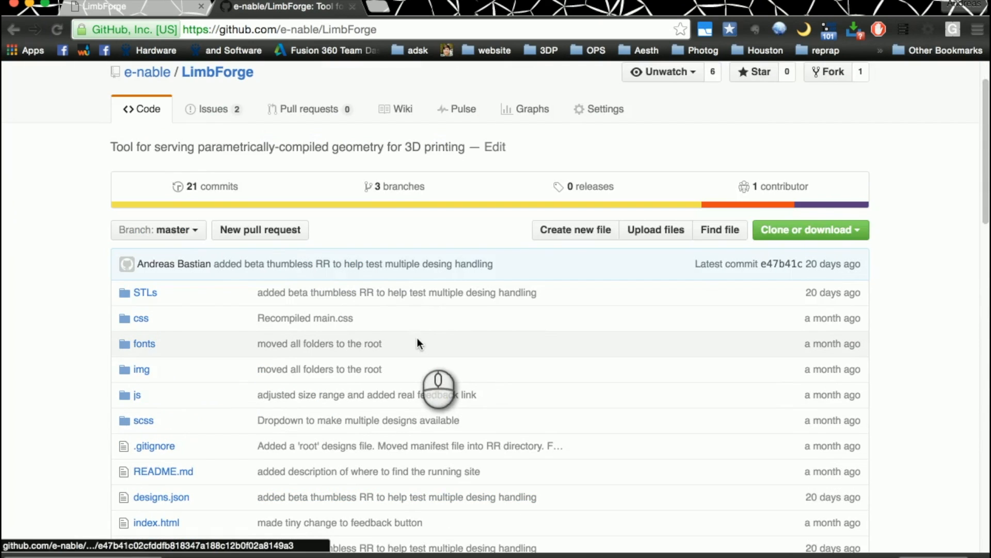
scroll("up", 3)
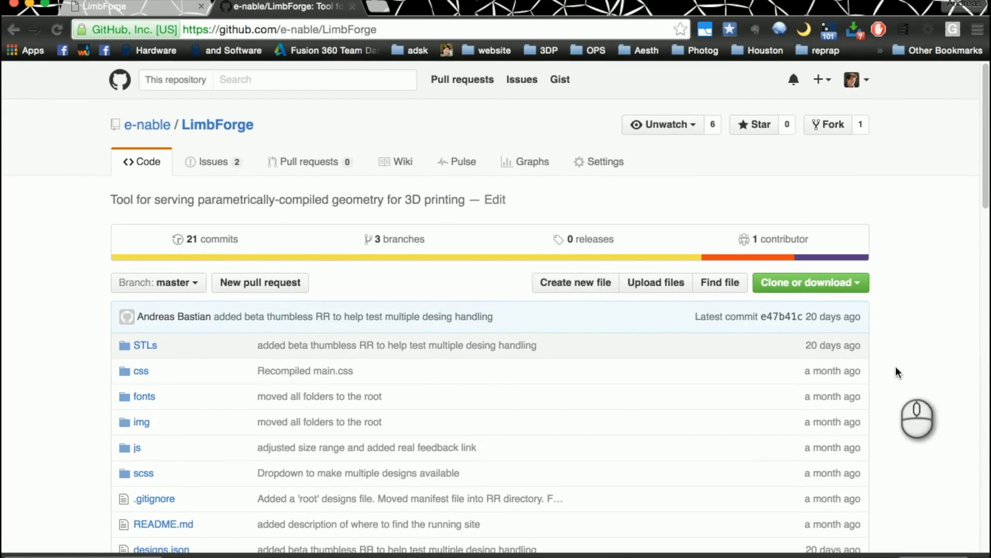
mouse_move(900, 373)
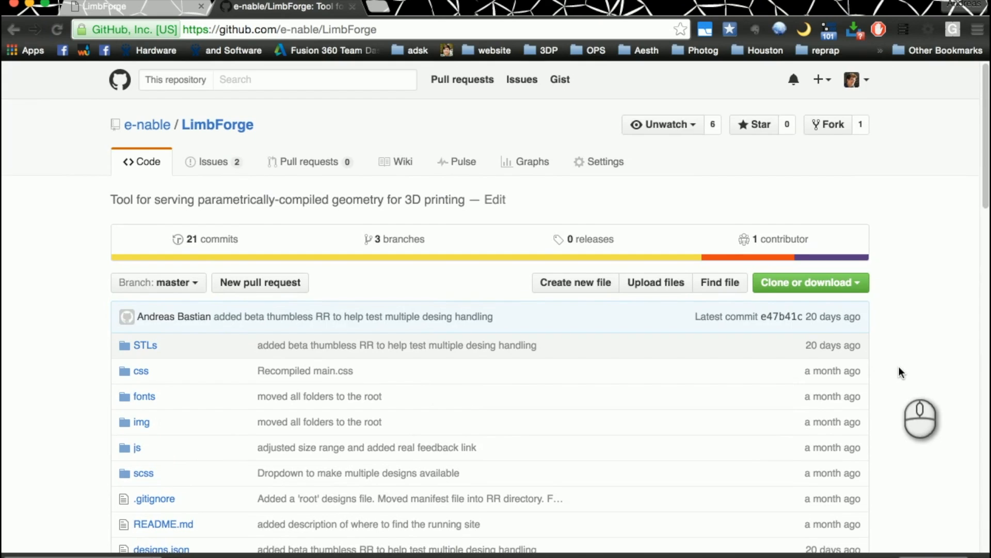